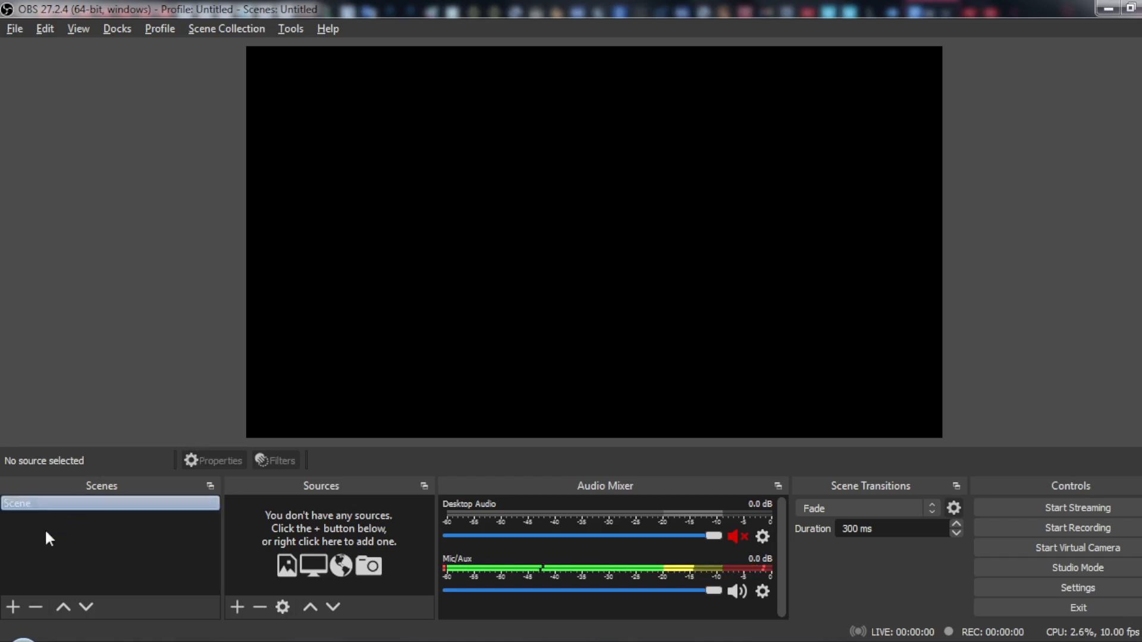
- Create the new scenes Scene 2 and test in the Scenes list
click(12, 607)
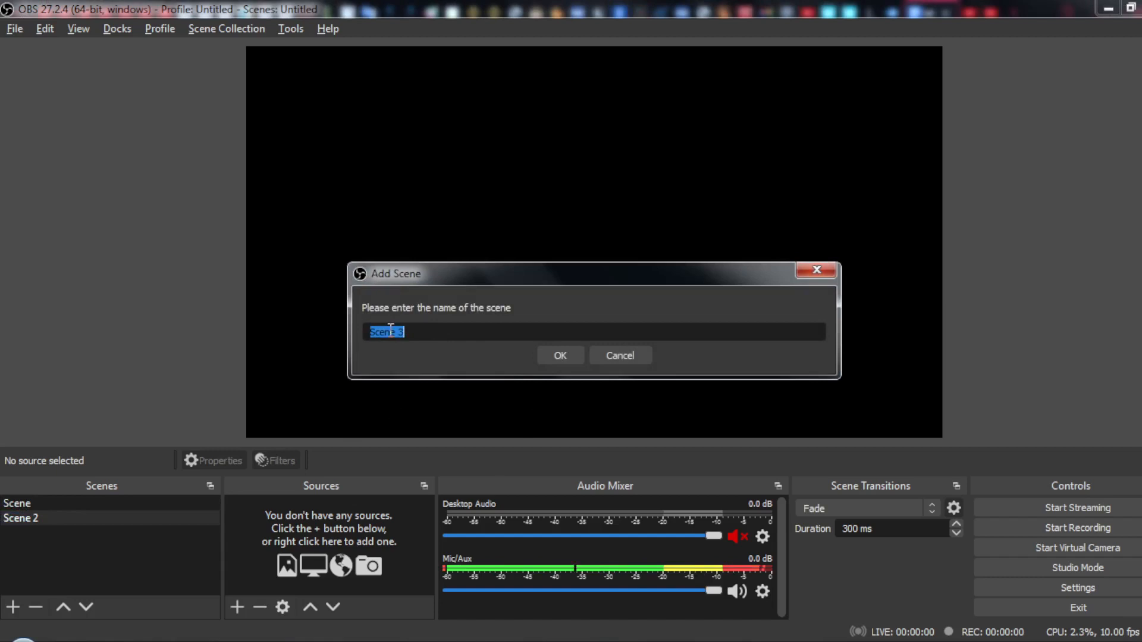
text(test)
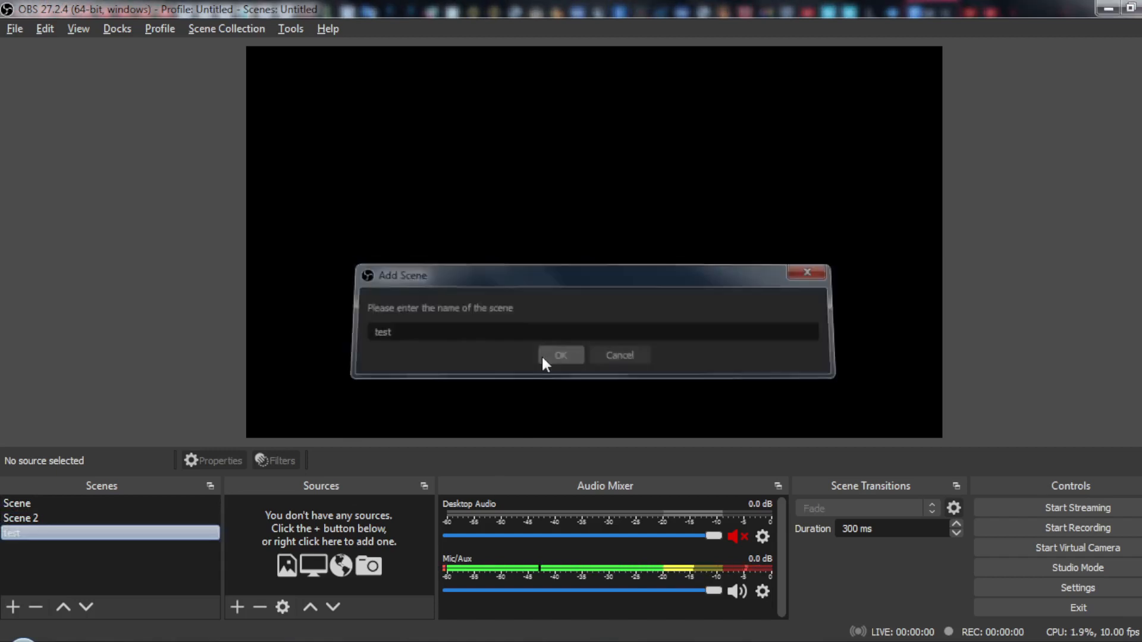
click(561, 355)
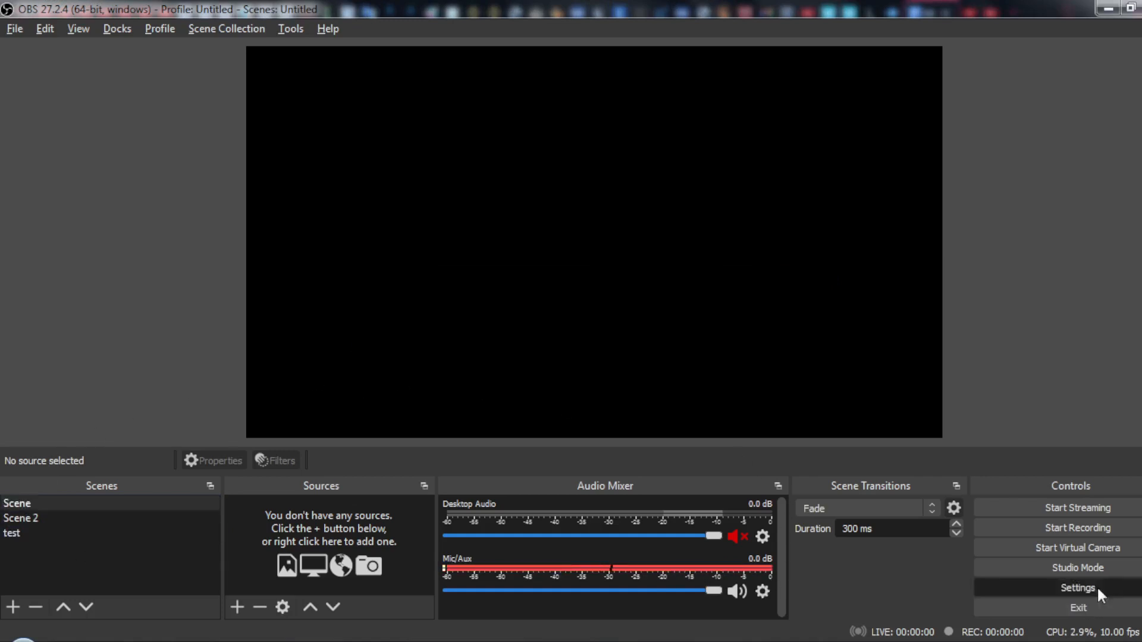
- Glance through the Settings dialog and the Edit menu without changing anything
click(1078, 588)
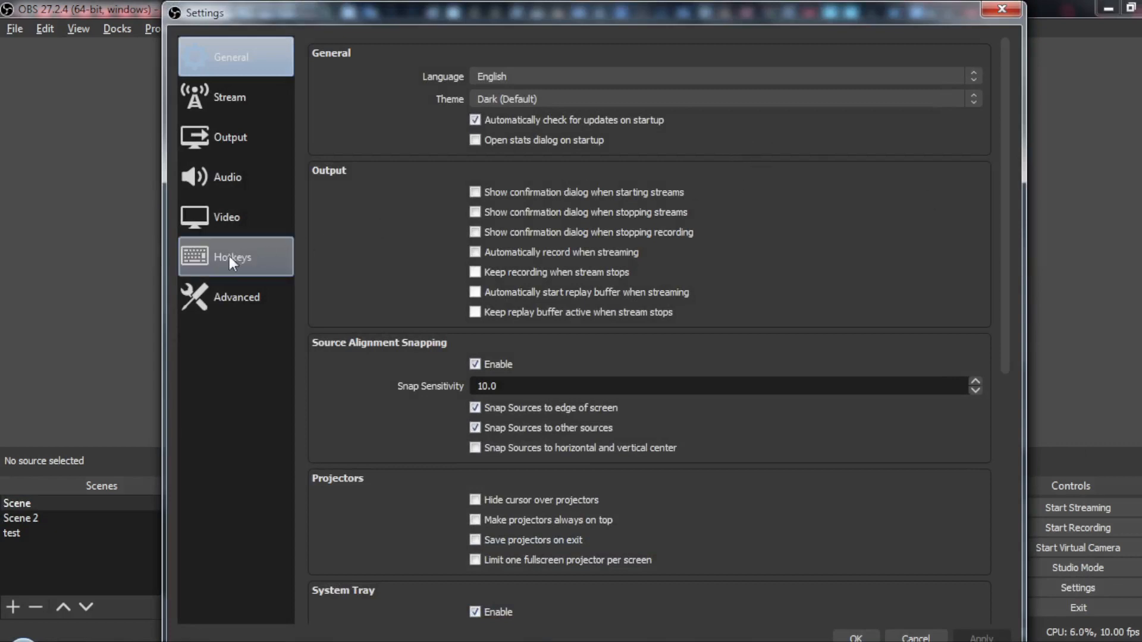
mouse_move(886, 628)
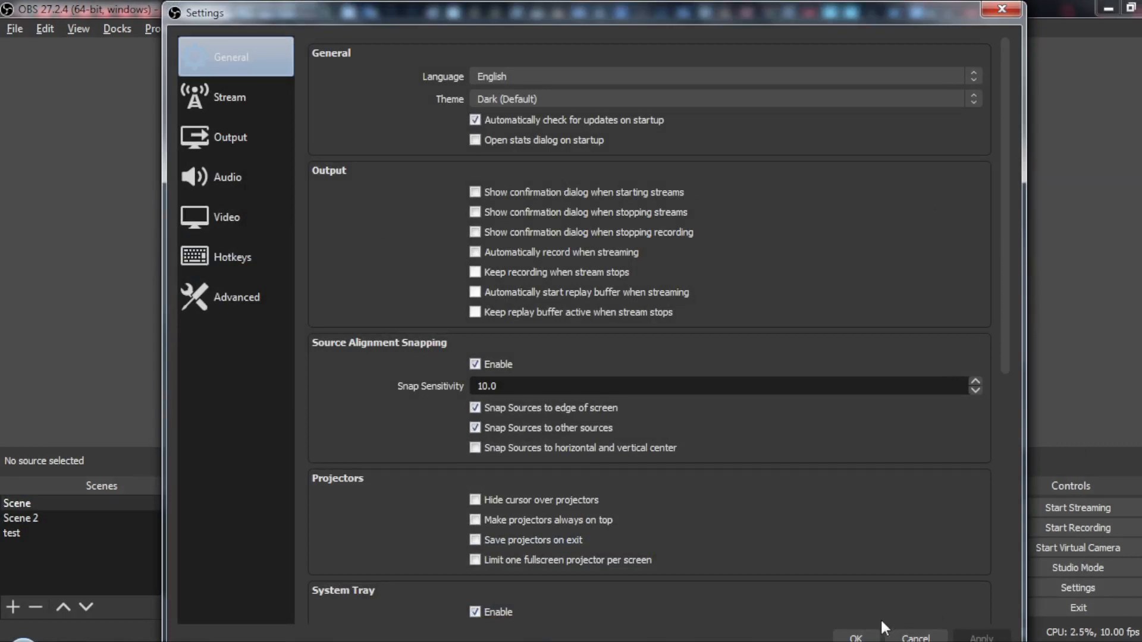
click(855, 635)
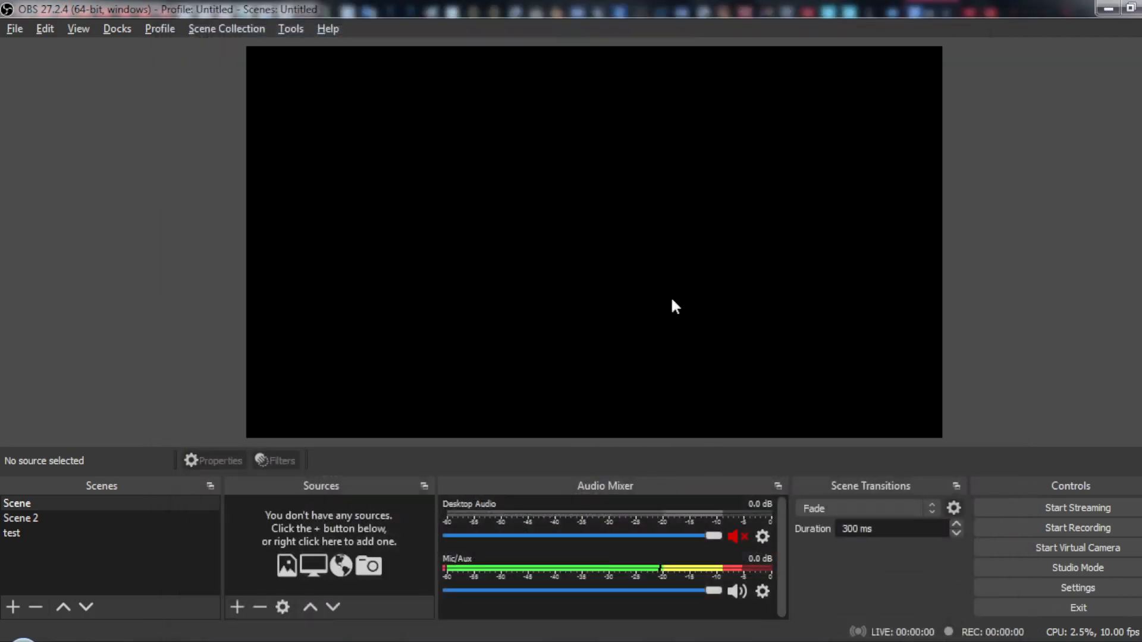
click(44, 29)
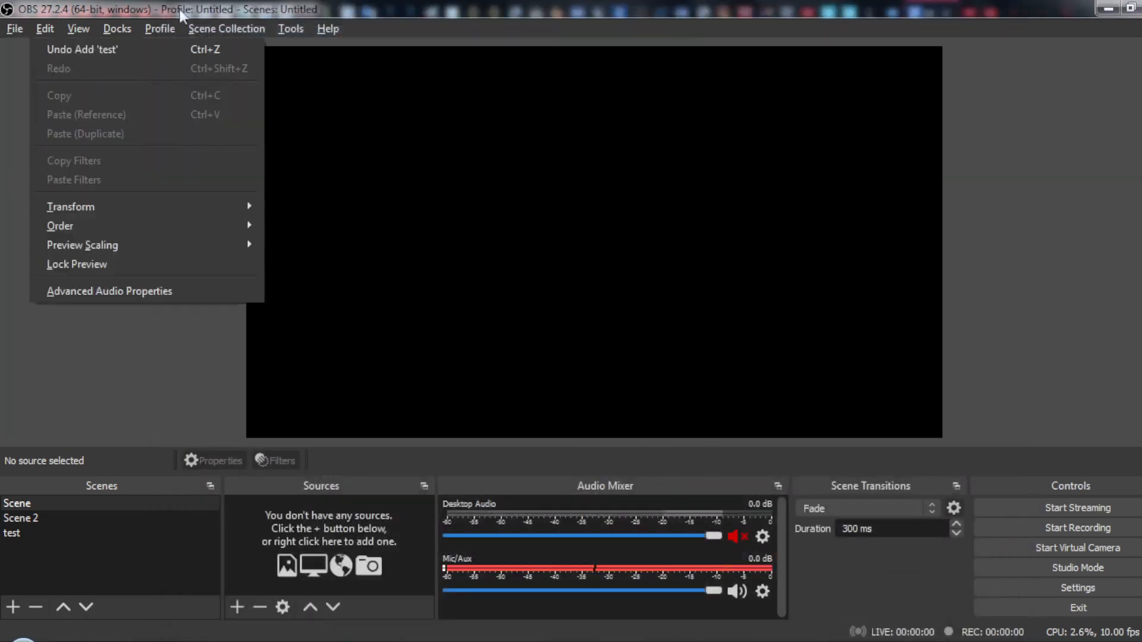
click(559, 216)
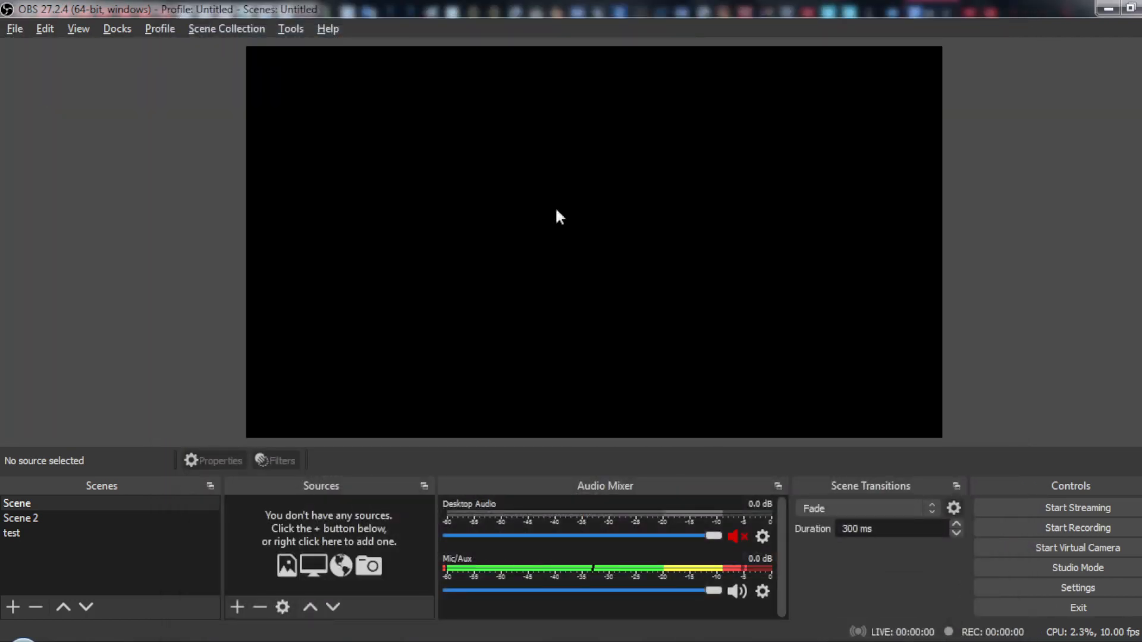
- Show the Hotkeys settings and scroll to the Switch to scene entries
click(1077, 588)
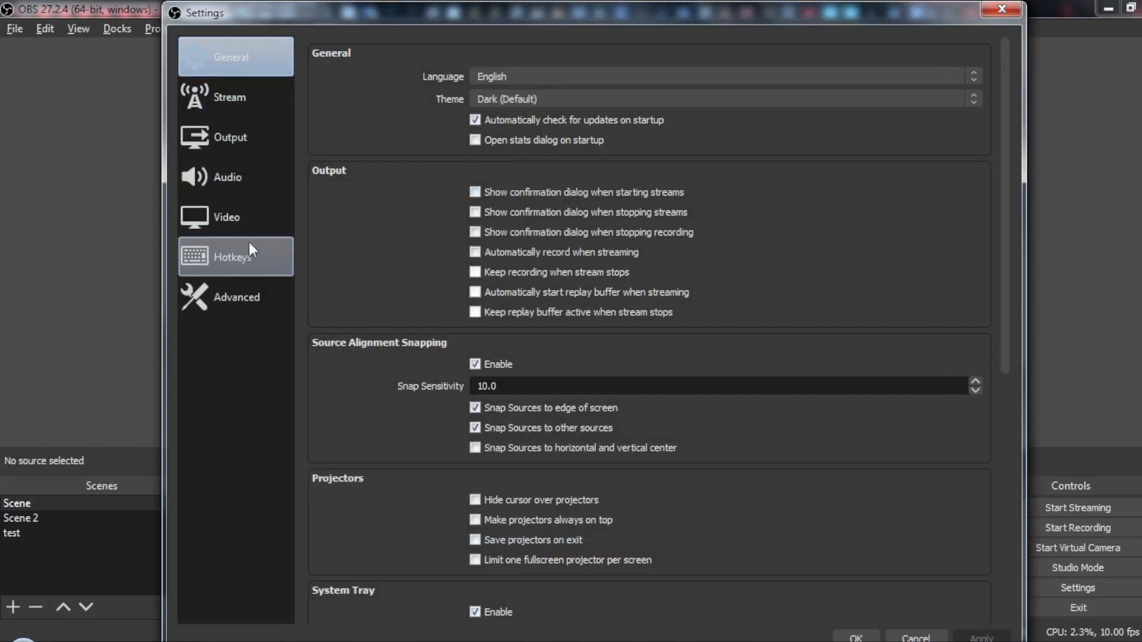
click(232, 257)
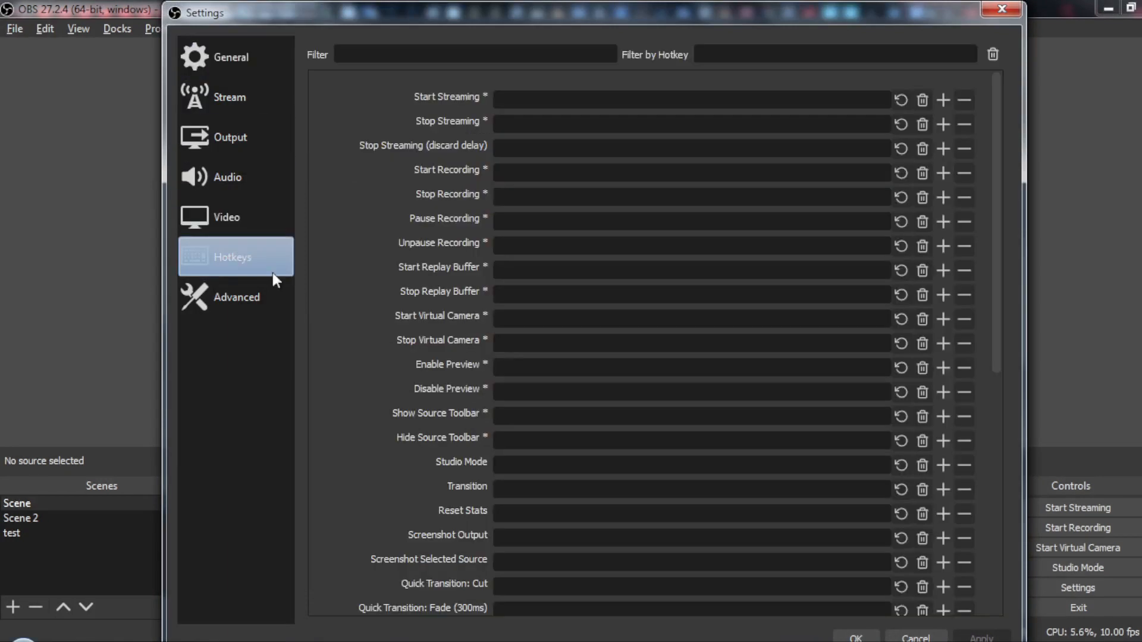
scroll(down, 3)
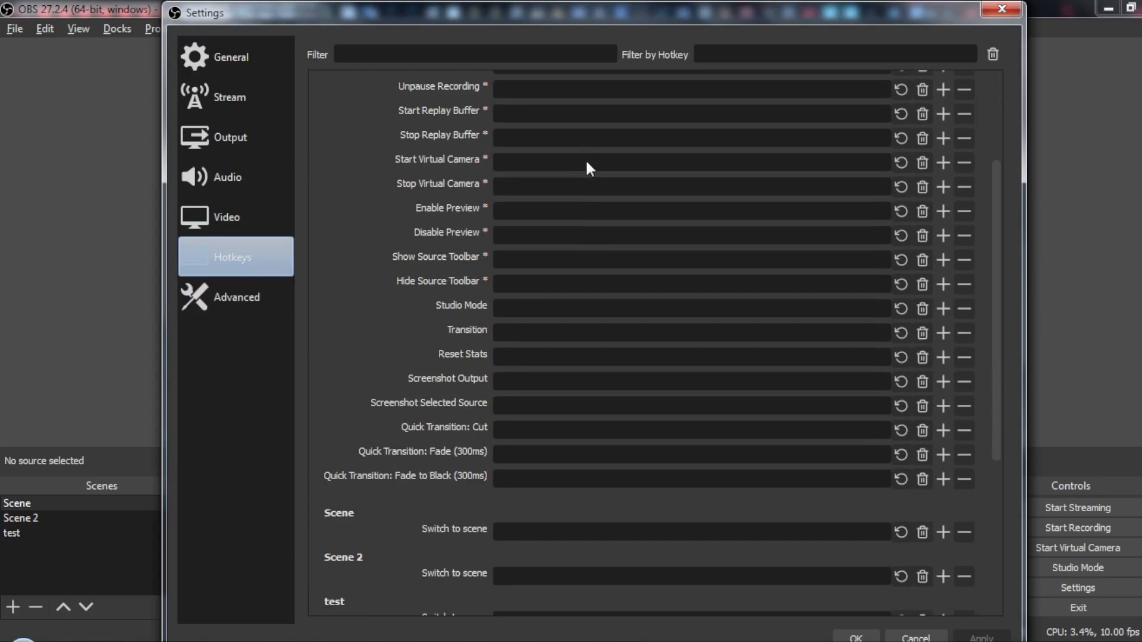
scroll(down, 3)
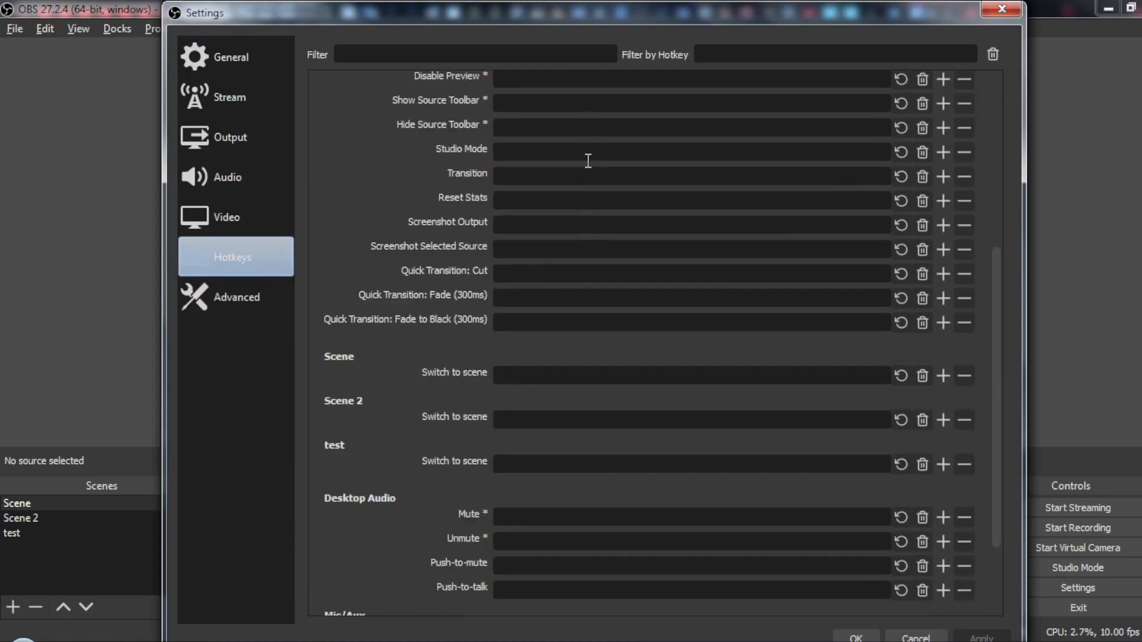
scroll(up, 3)
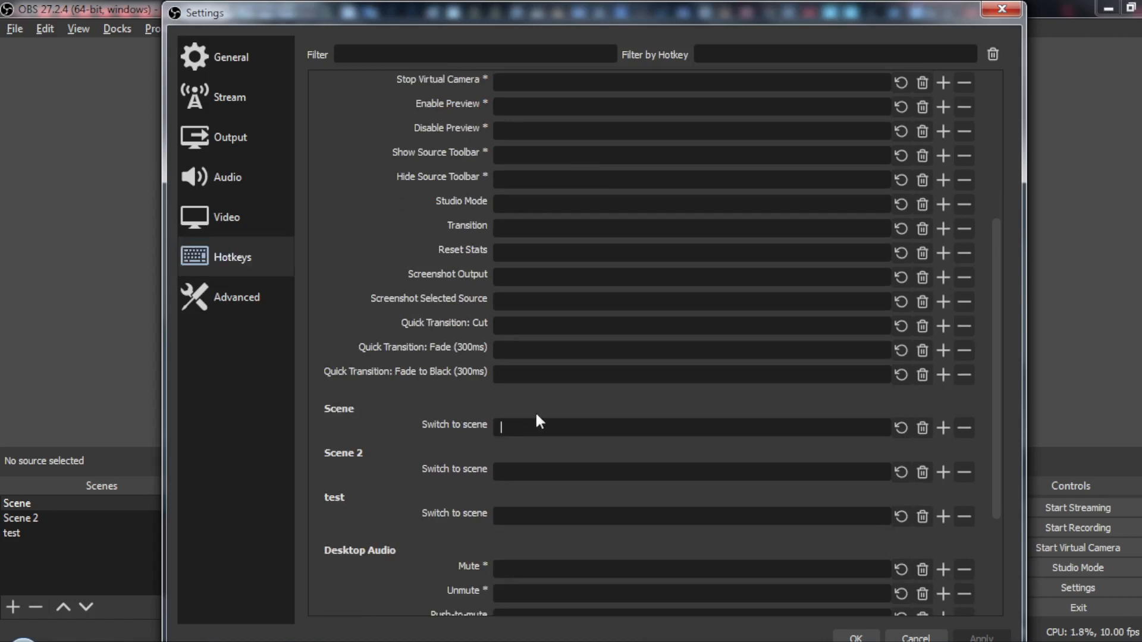
- Assign Ctrl+F1, Ctrl+F2 and Ctrl+F3 as switch hotkeys for Scene, Scene 2 and test, and save
key(ctrl+f4)
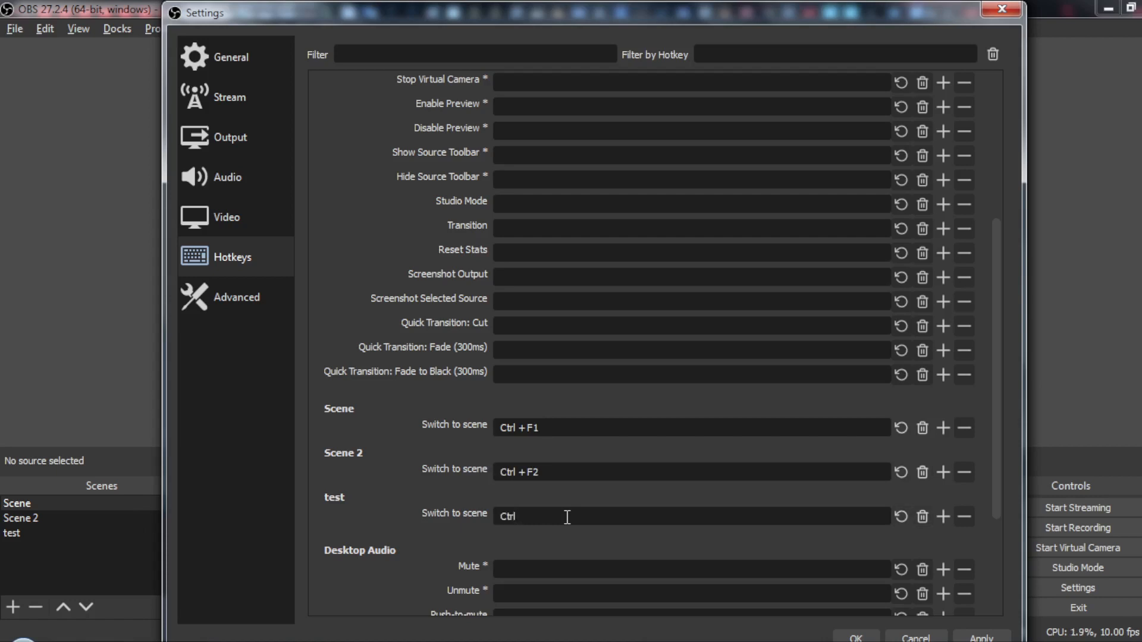
text(+F3)
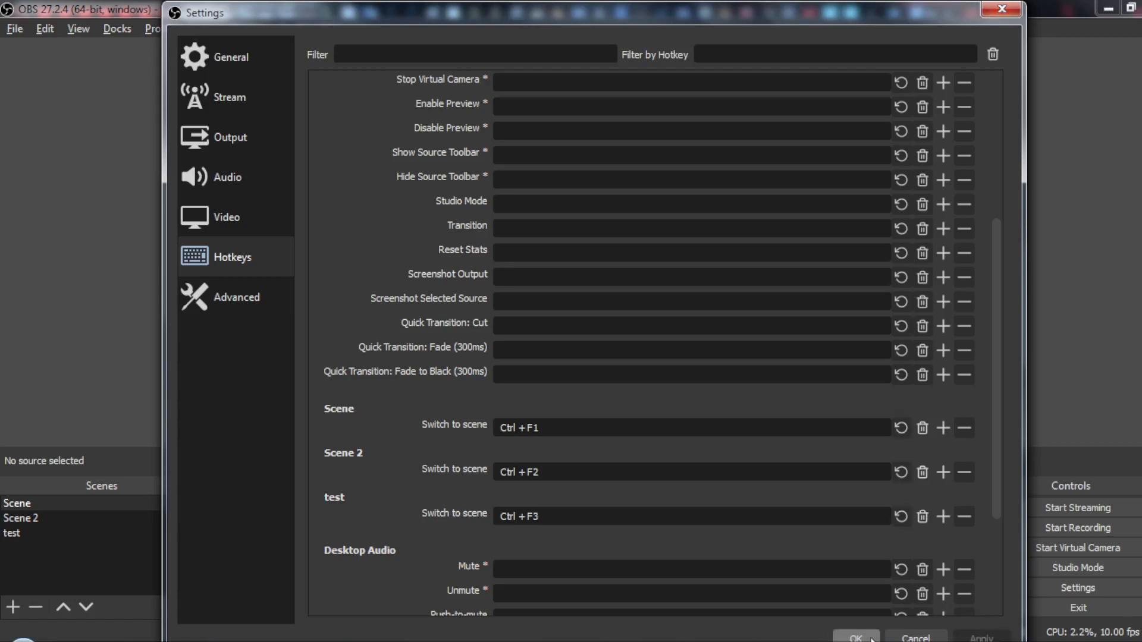
click(856, 635)
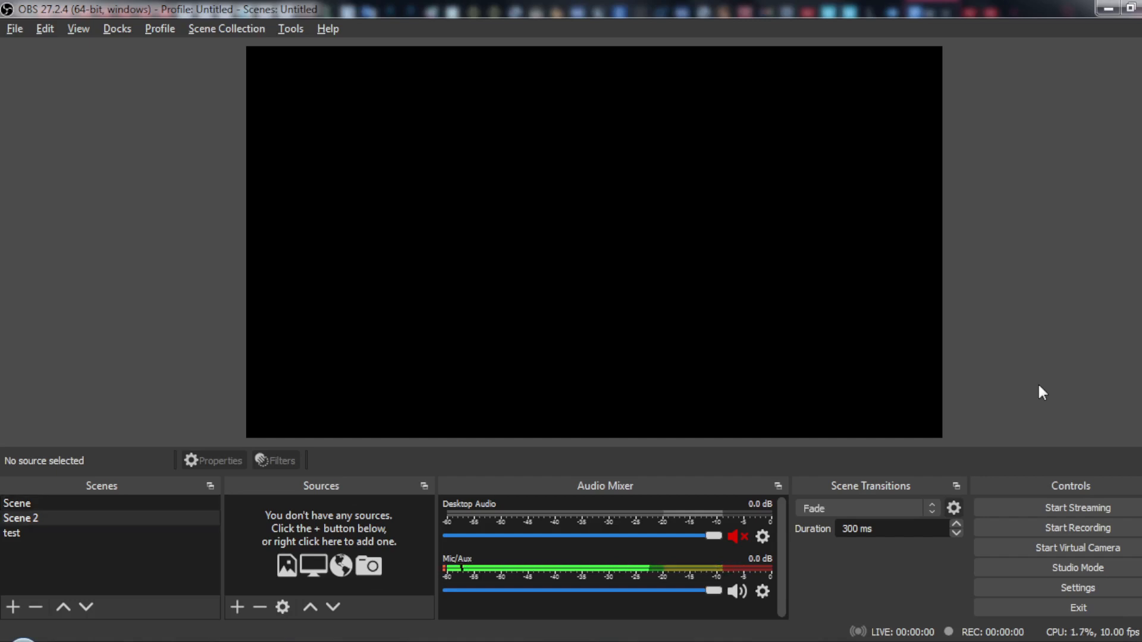
mouse_move(44, 525)
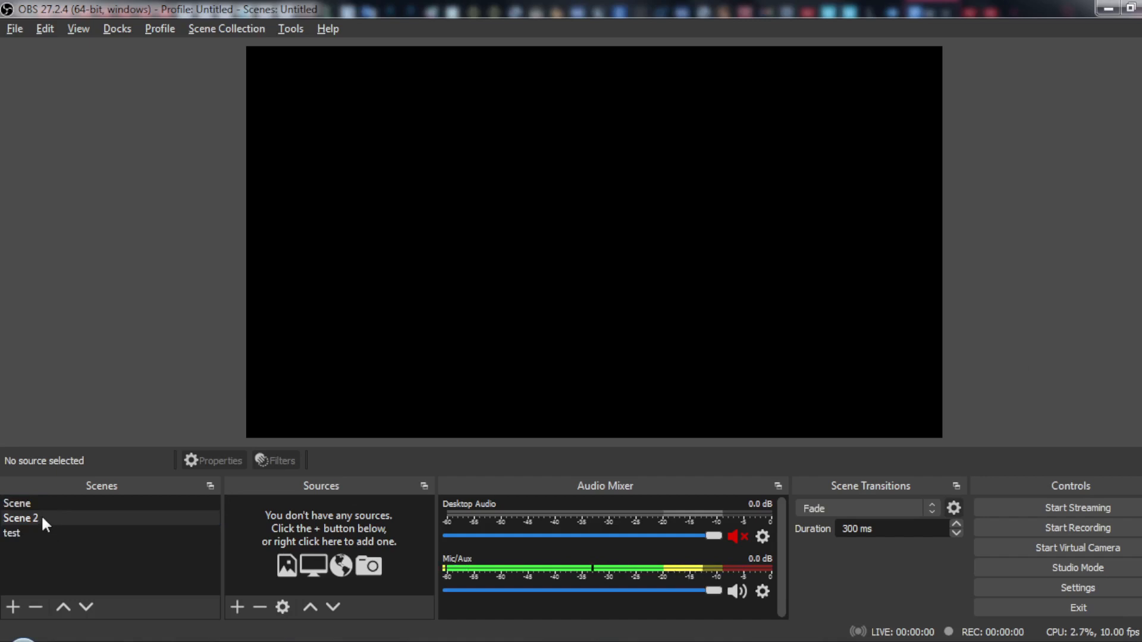
- Create a new Image source in the Scene scene
click(18, 503)
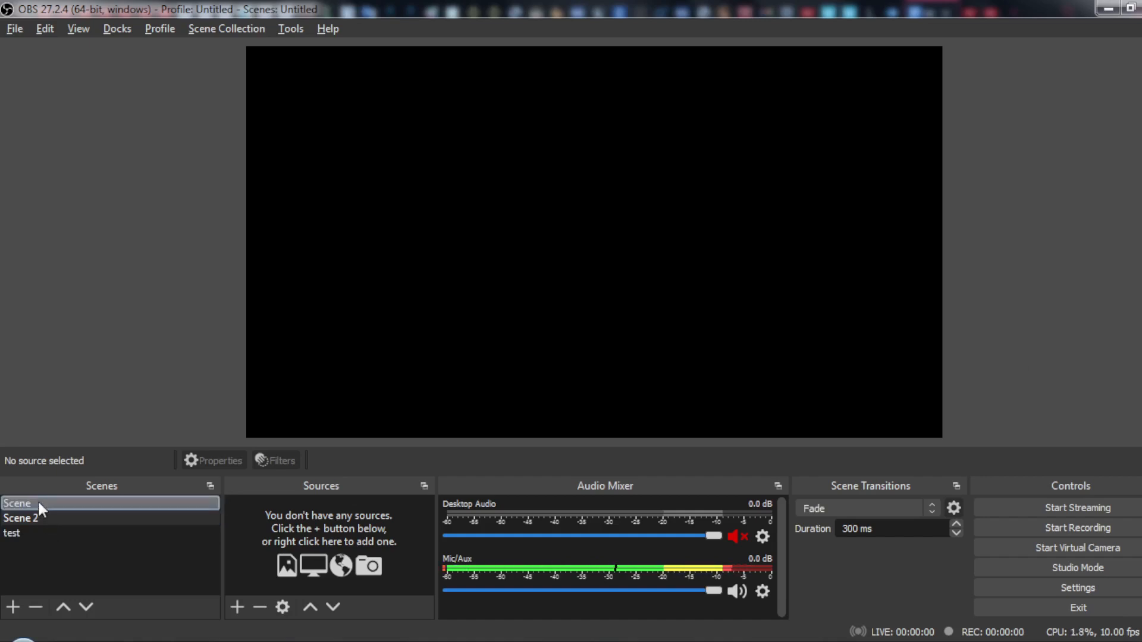
click(236, 607)
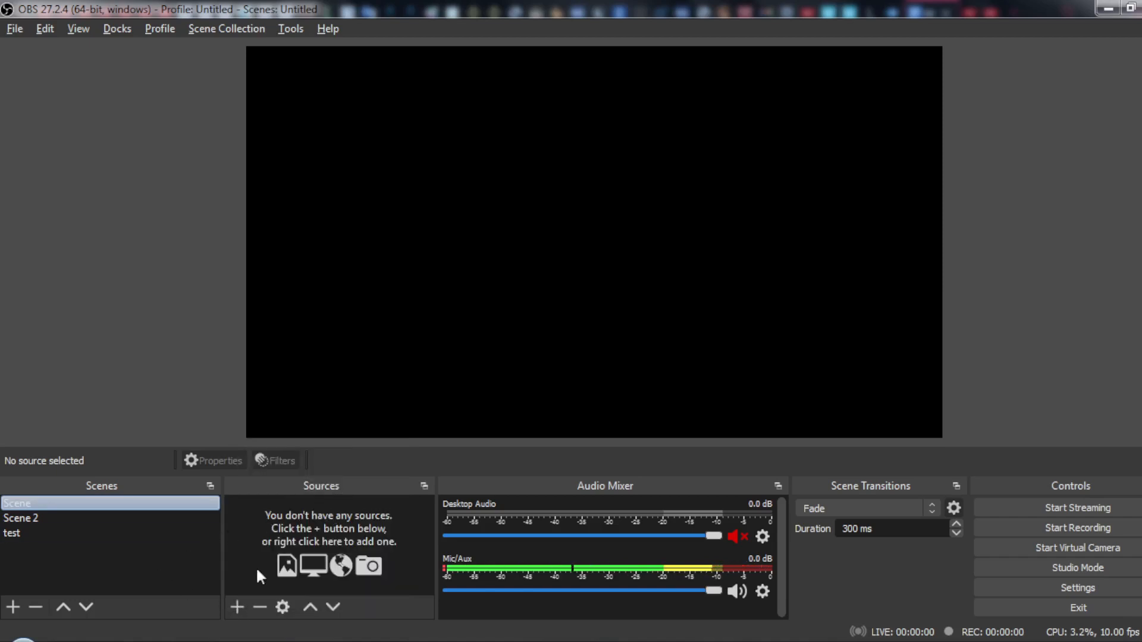
click(236, 607)
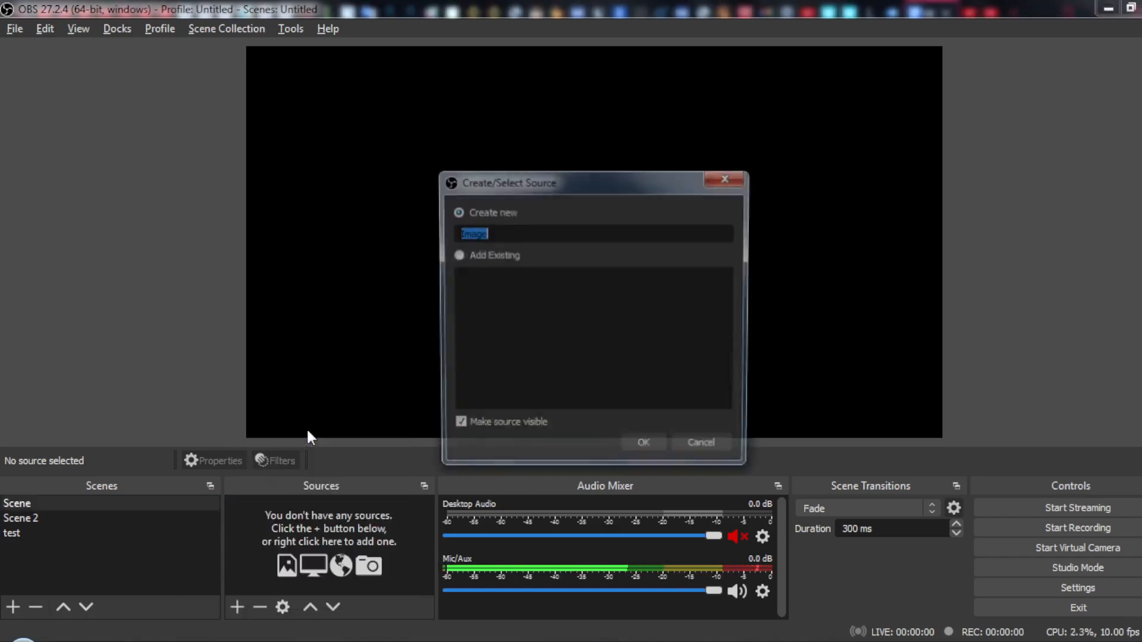
click(642, 442)
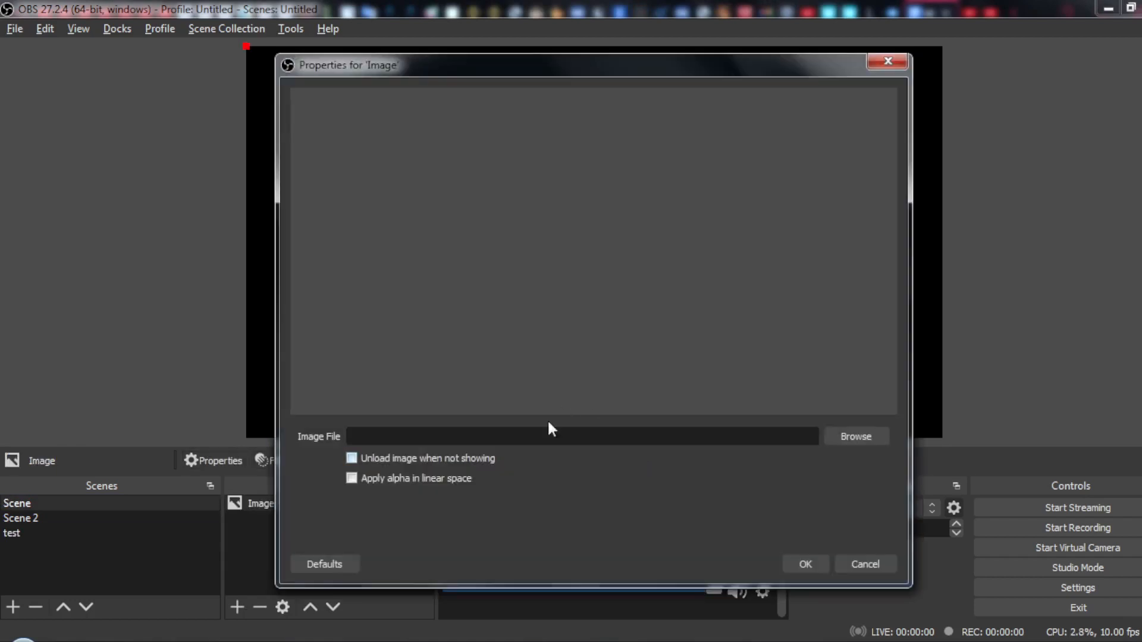
- Browse for the image file, entering the folder inside Public Videos
click(854, 437)
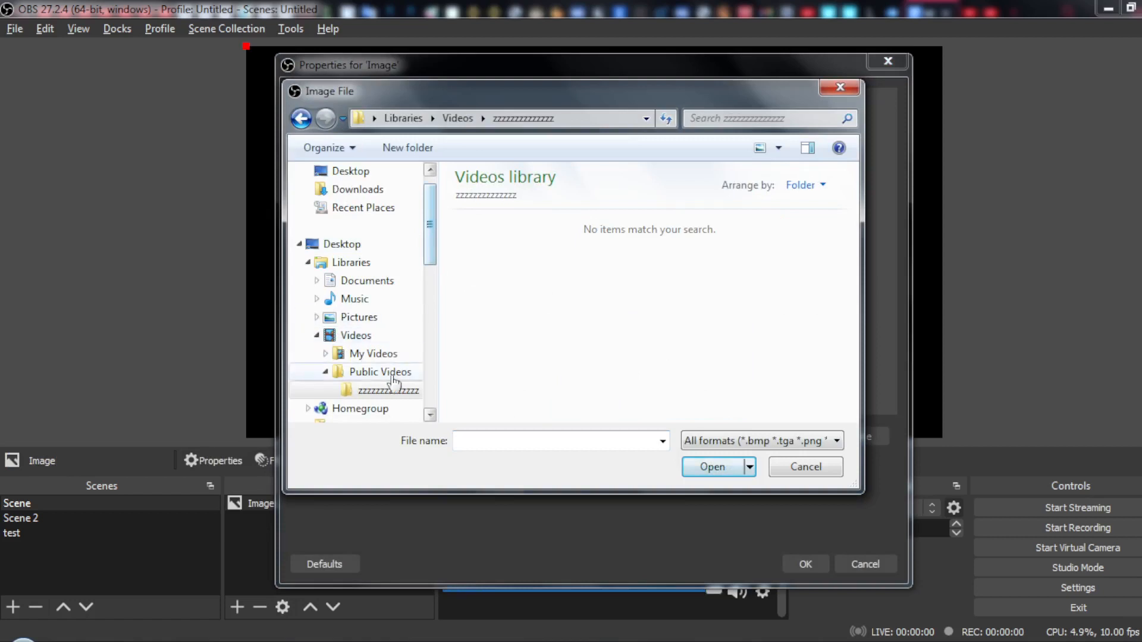
click(388, 390)
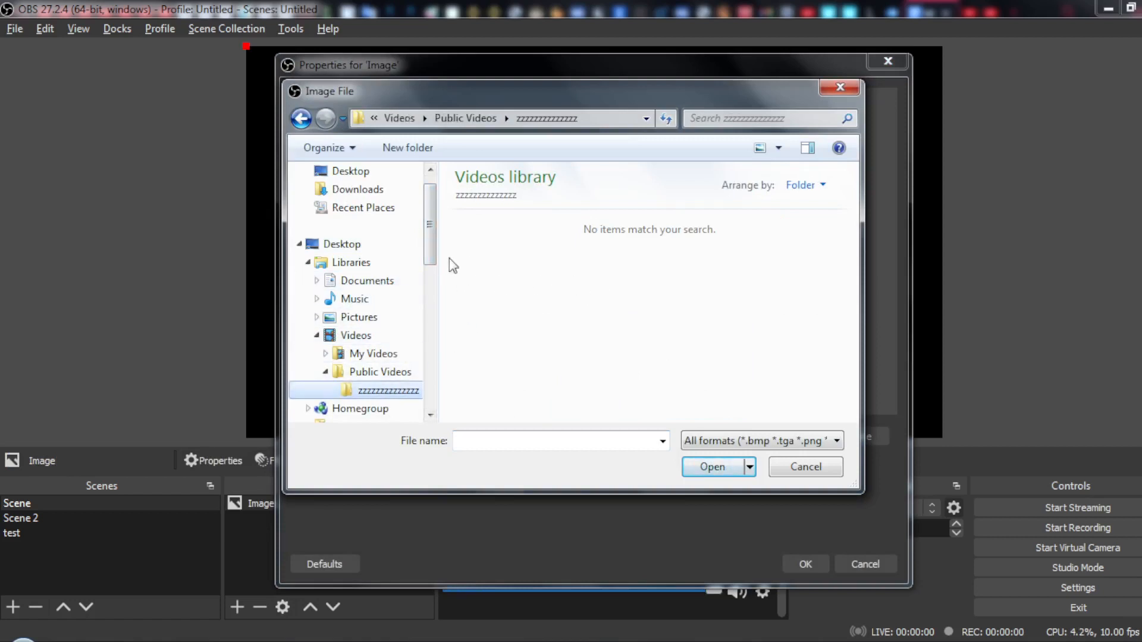
mouse_move(761, 425)
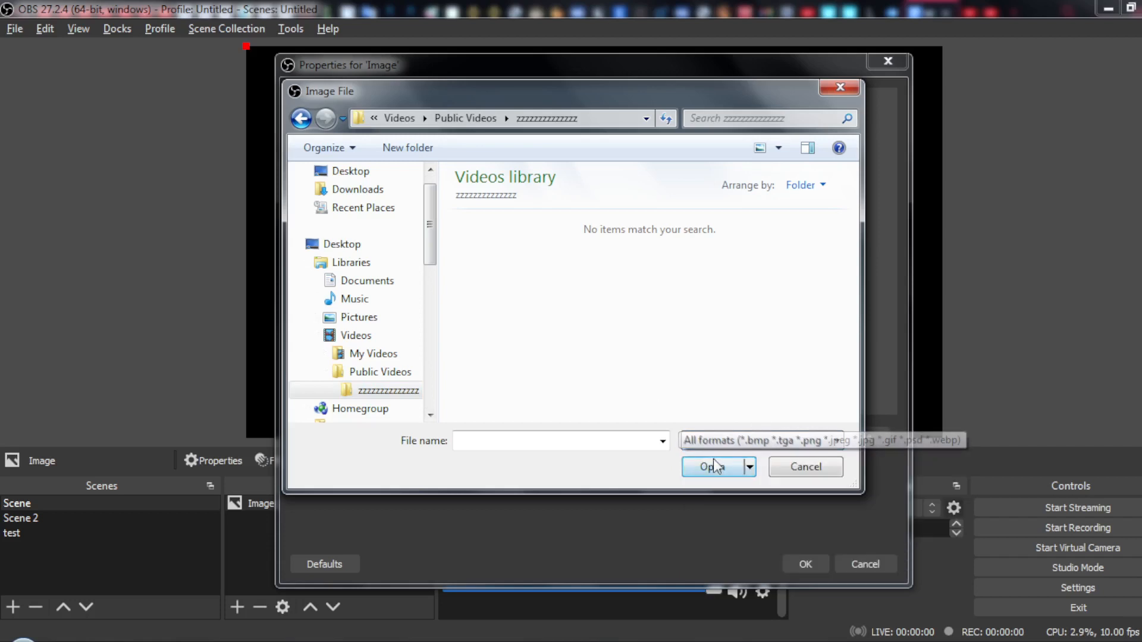
mouse_move(531, 405)
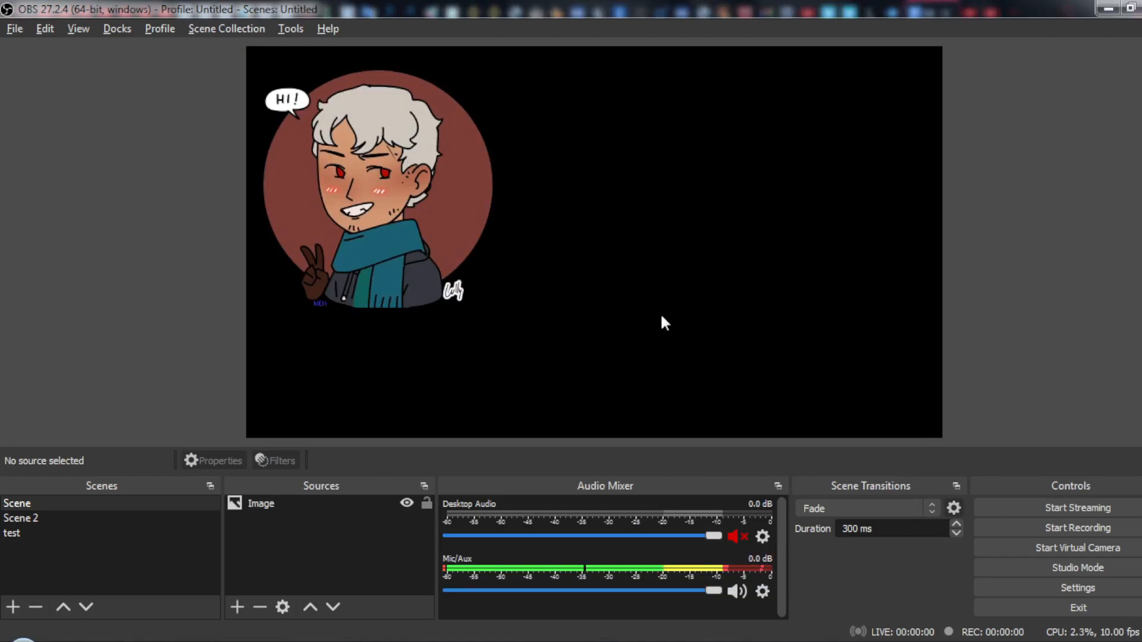
mouse_move(44, 518)
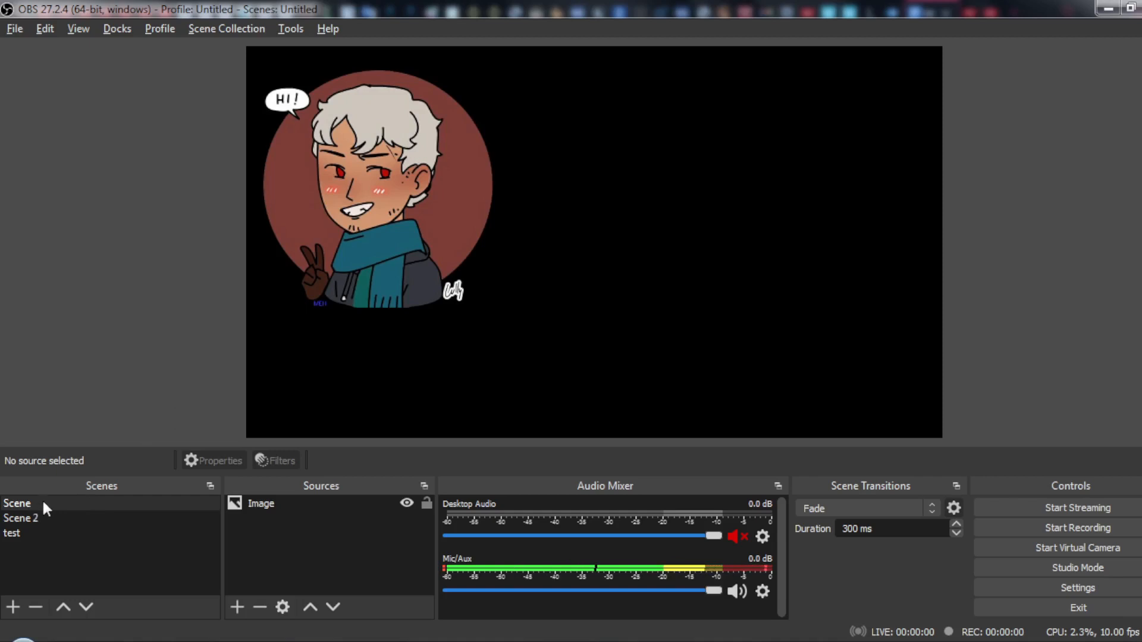
- Preview test's stream overlay image, then switch to Scene 2 with its goggled character portrait
click(20, 518)
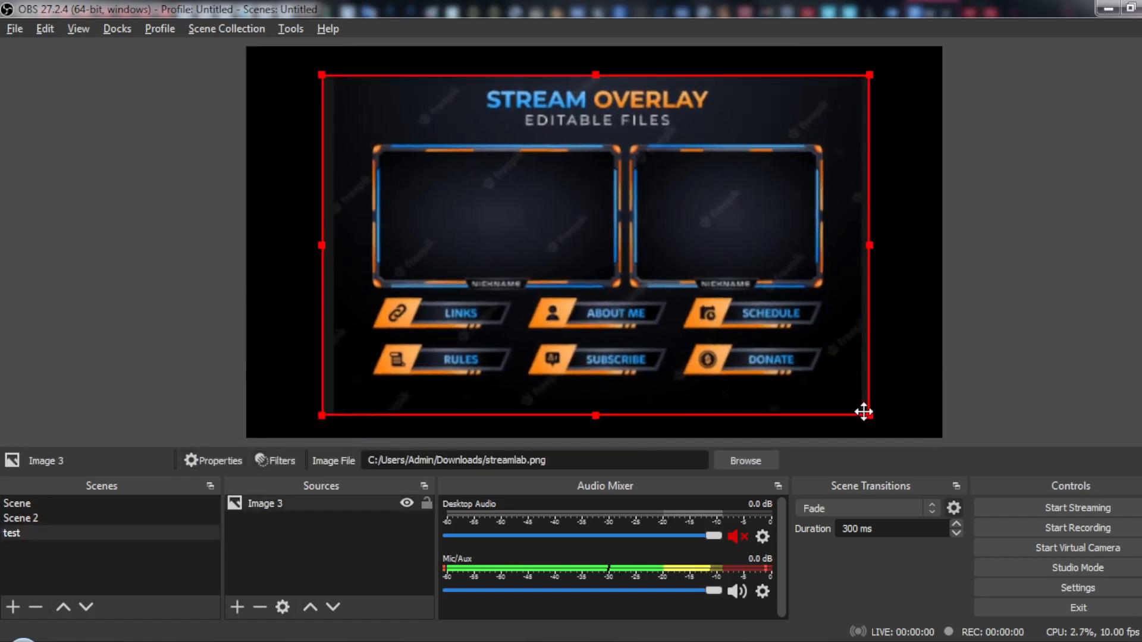
click(1046, 356)
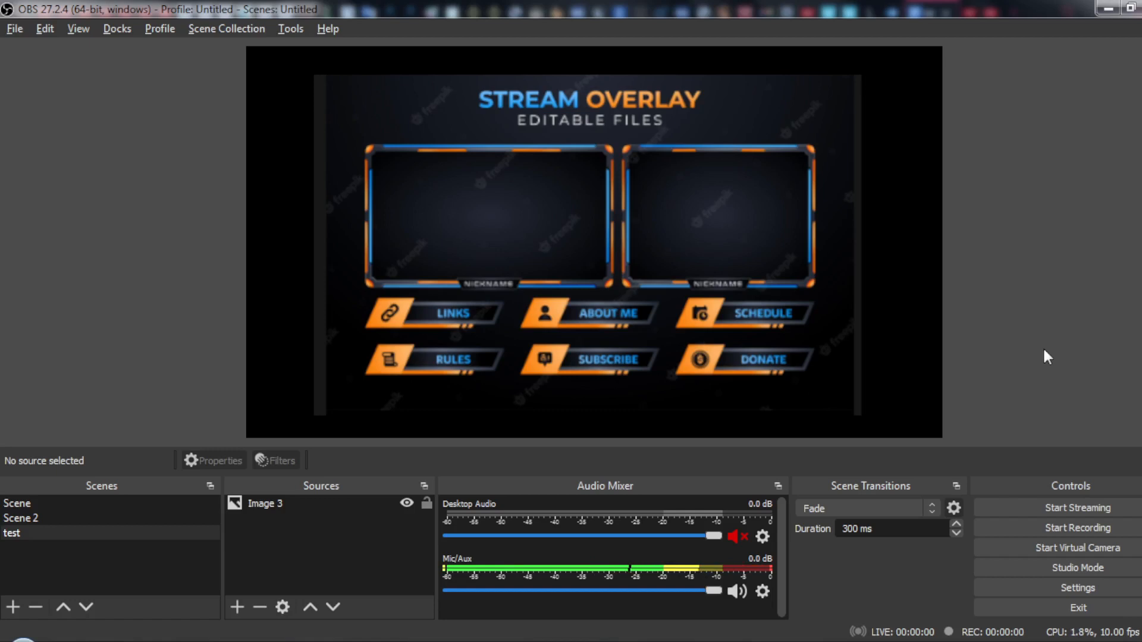
click(16, 502)
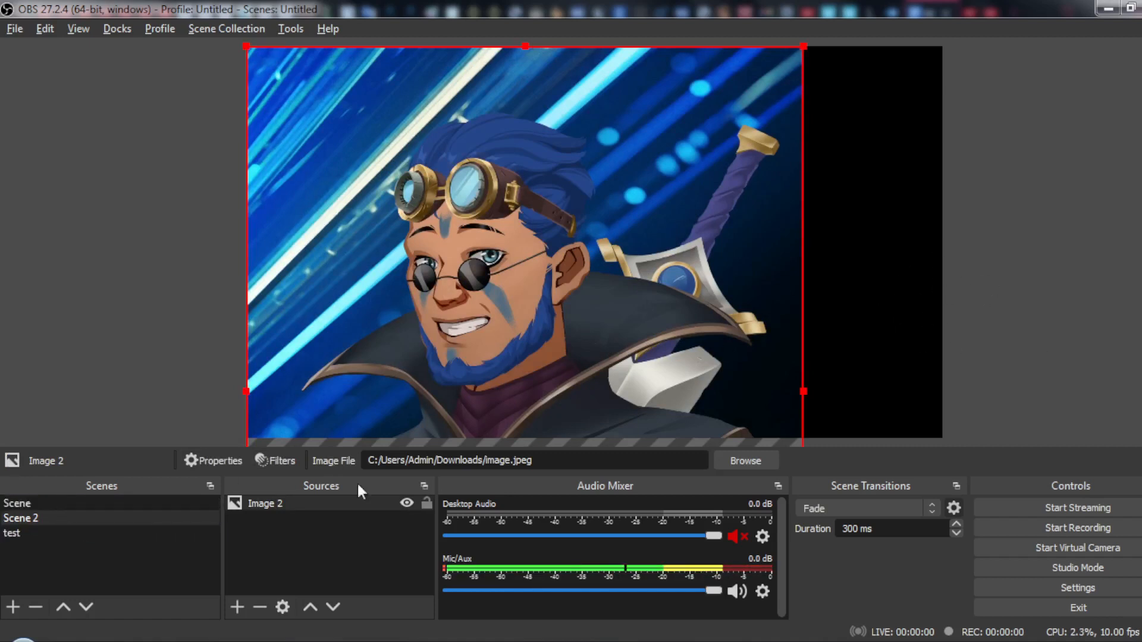
mouse_move(1042, 232)
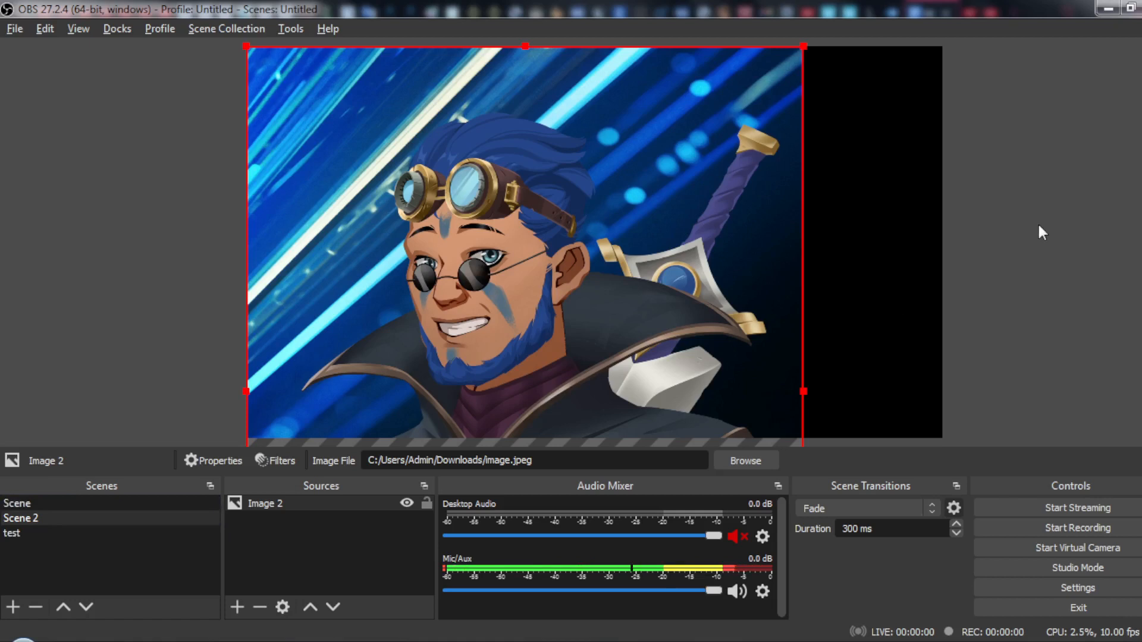